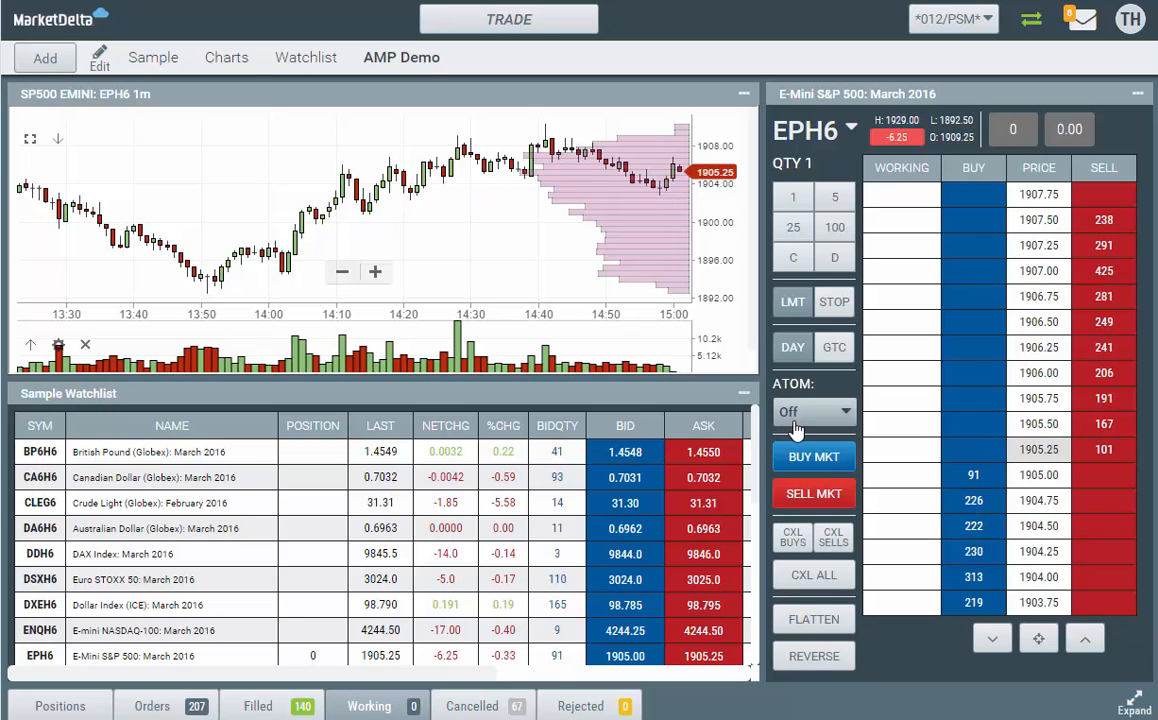
Step: Reach the ATOM settings page via Add / Edit, showing the Scalper and Momo strategies
{"action": "left_click", "coordinate": [814, 412]}
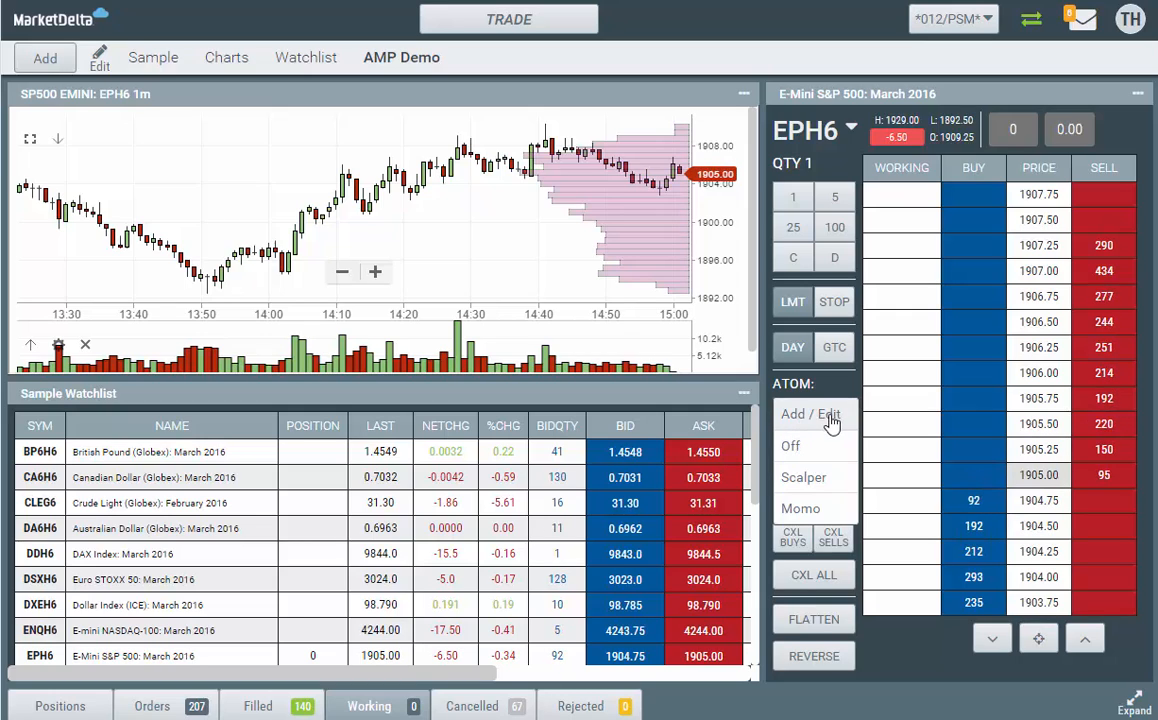
{"action": "left_click", "coordinate": [810, 414]}
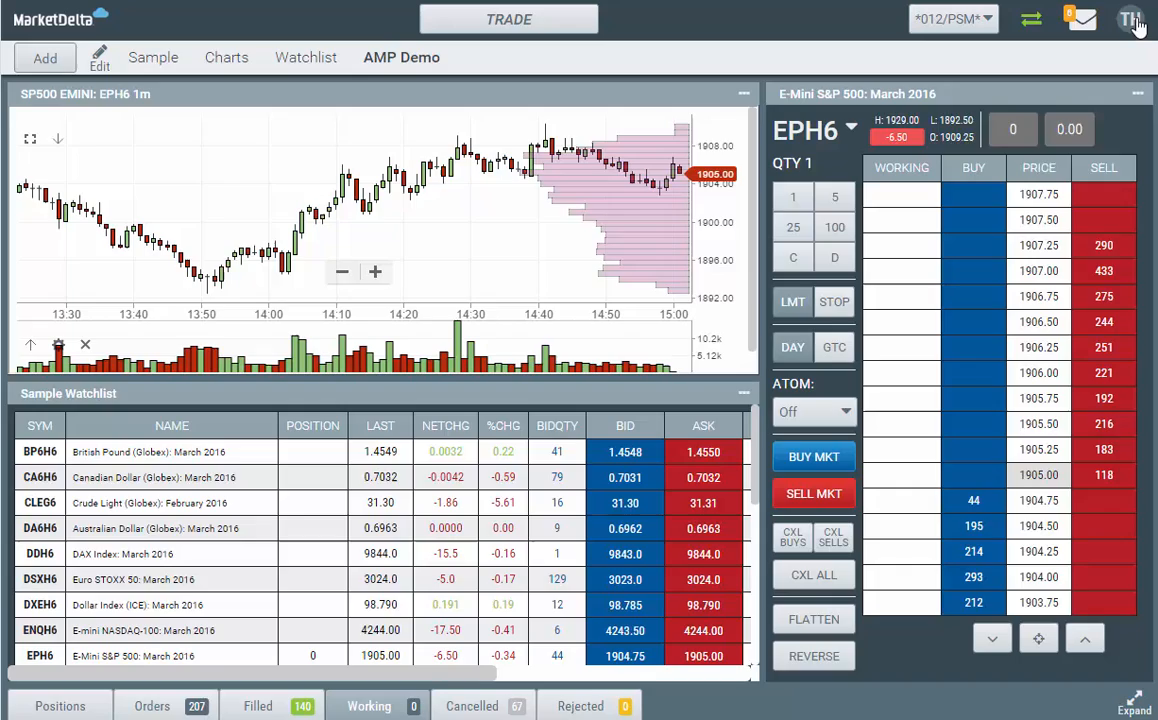
{"action": "left_click", "coordinate": [1130, 18]}
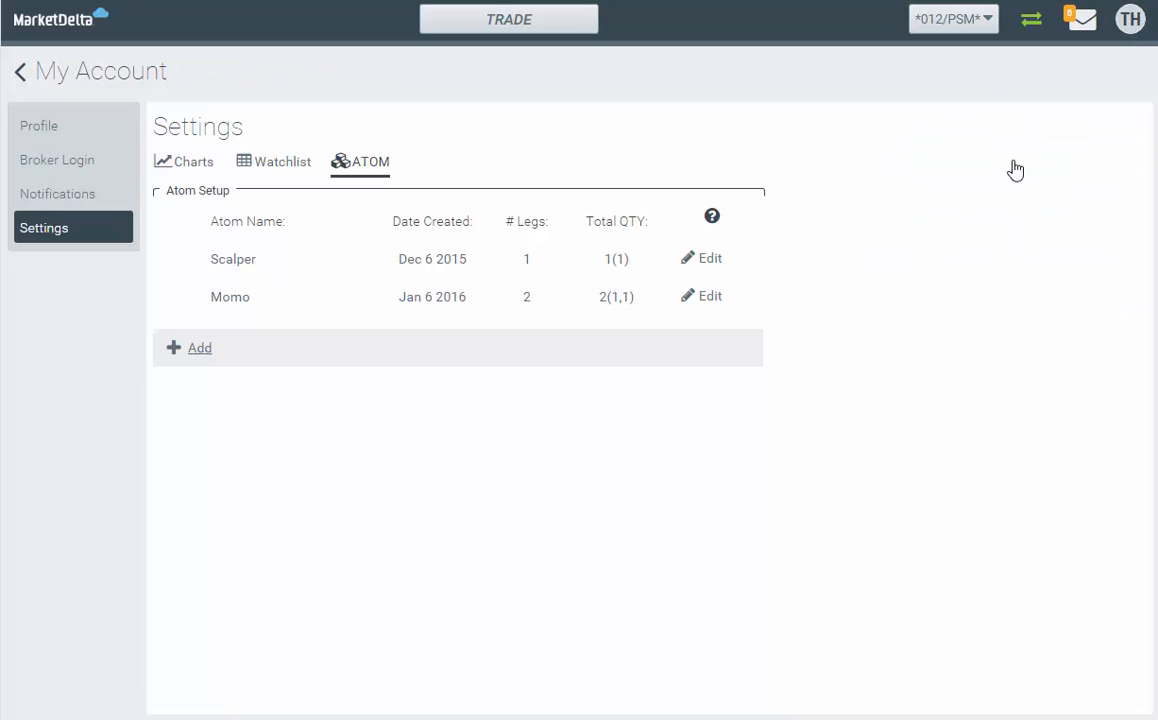
{"action": "mouse_move", "coordinate": [294, 408]}
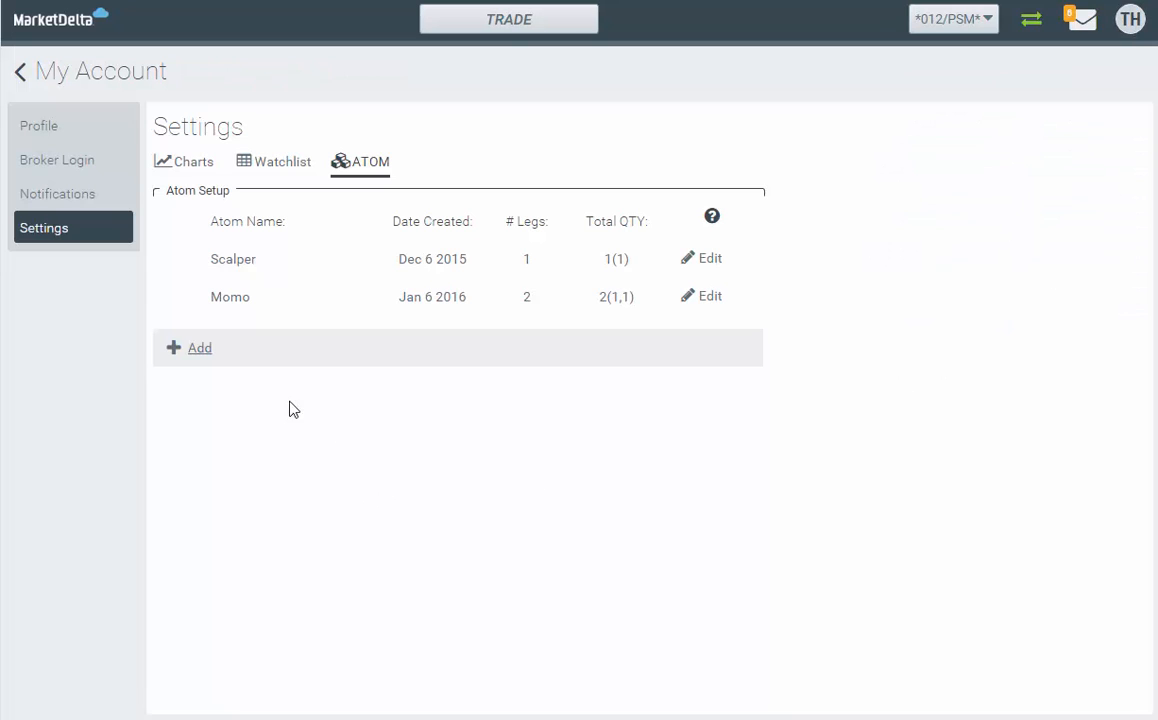
Step: Add an ATOM strategy named 'Trail' and lower its profit target from 6 to 3 ticks
{"action": "left_click", "coordinate": [200, 348]}
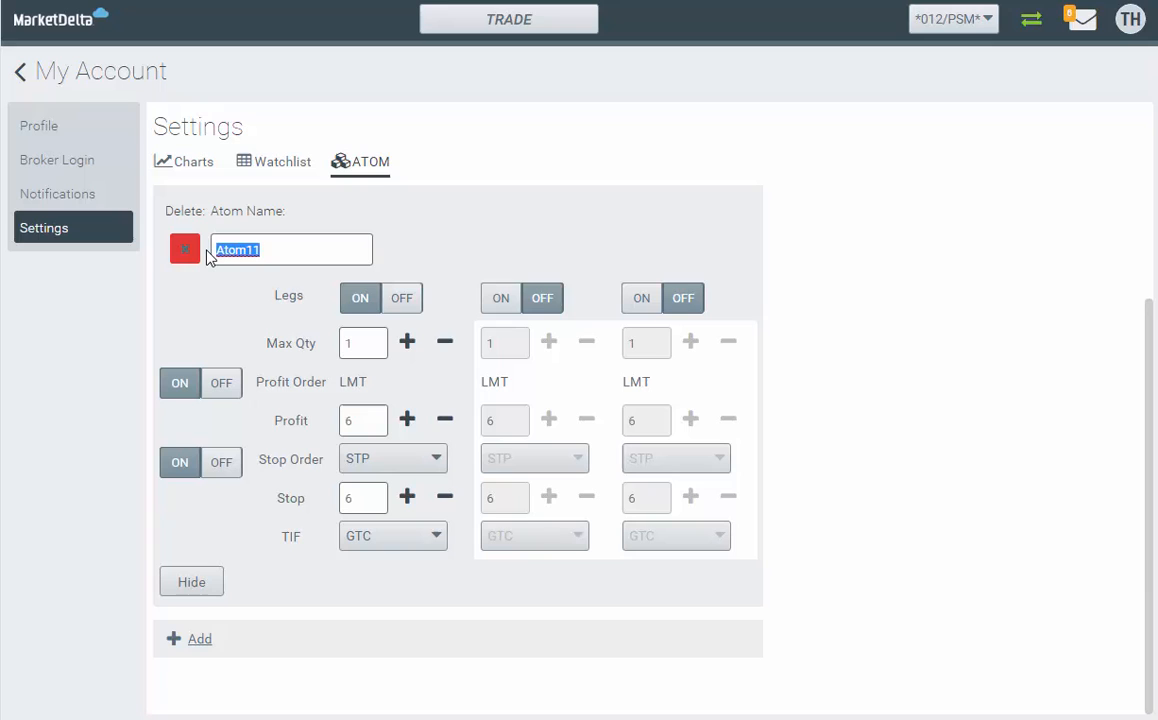
{"action": "type", "text": "Trail"}
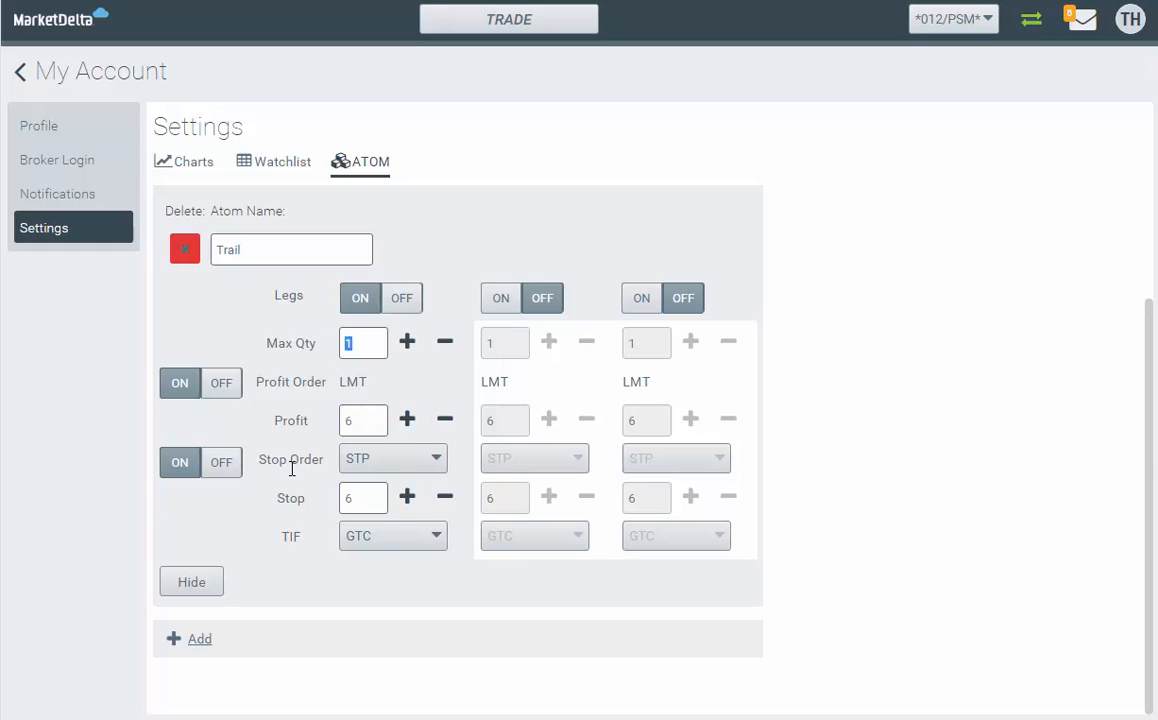
{"action": "mouse_move", "coordinate": [180, 390]}
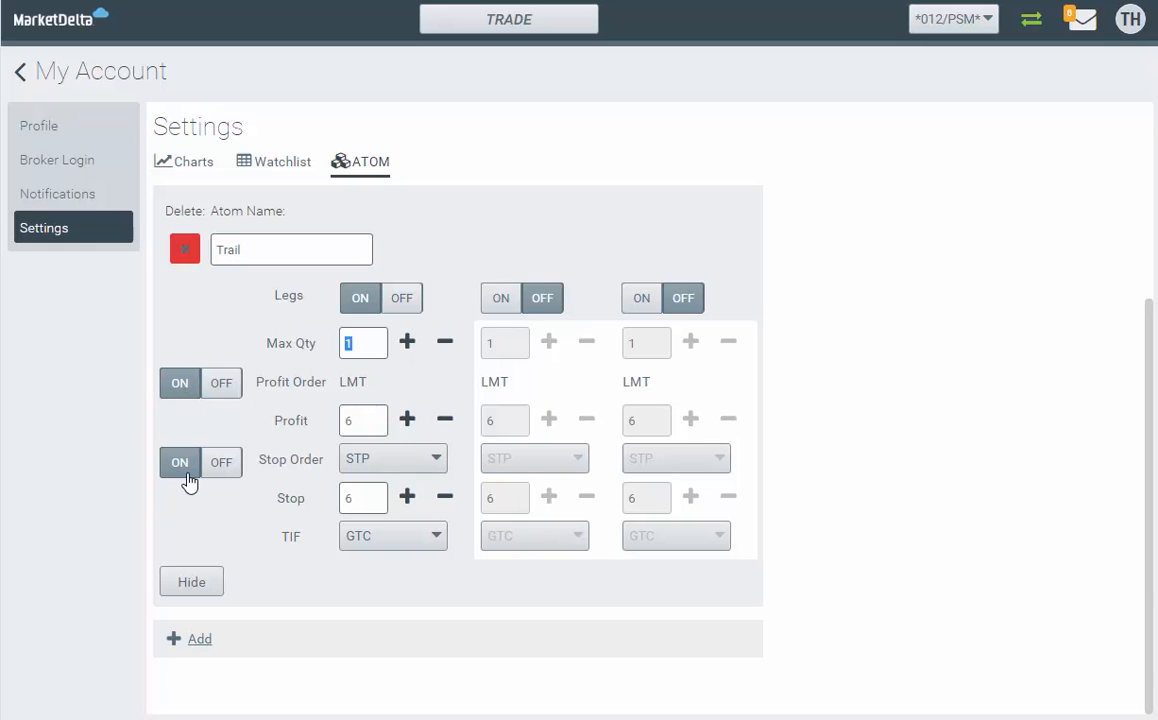
{"action": "mouse_move", "coordinate": [228, 488]}
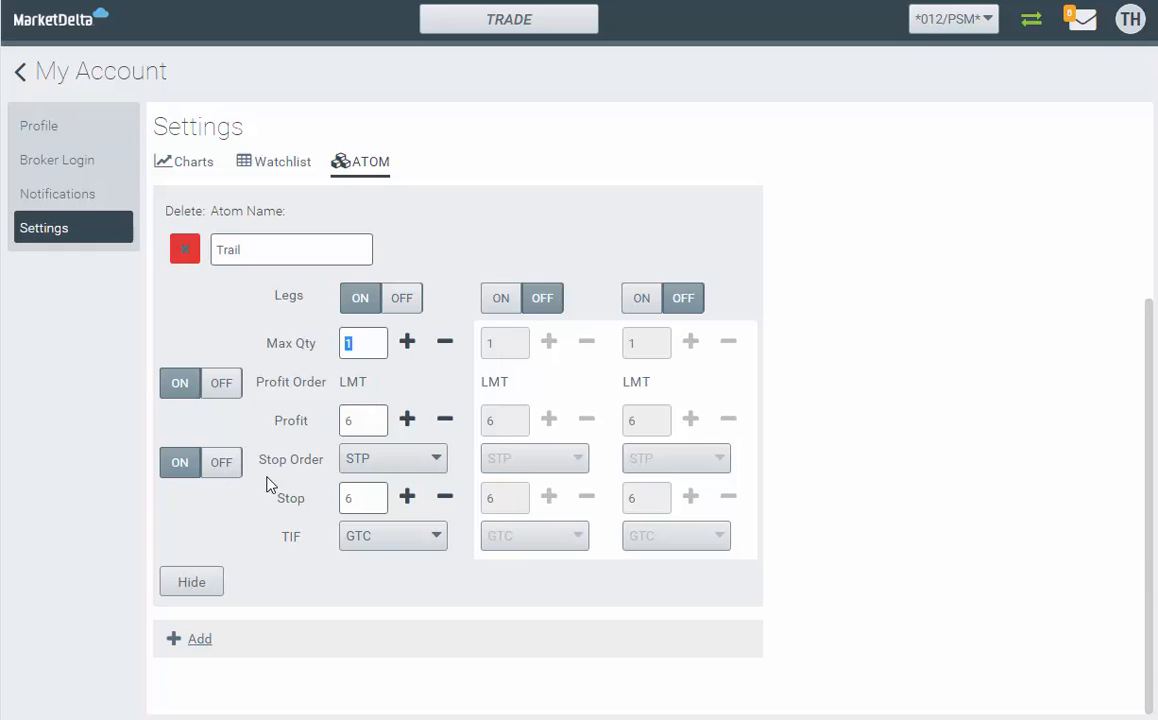
{"action": "mouse_move", "coordinate": [430, 424]}
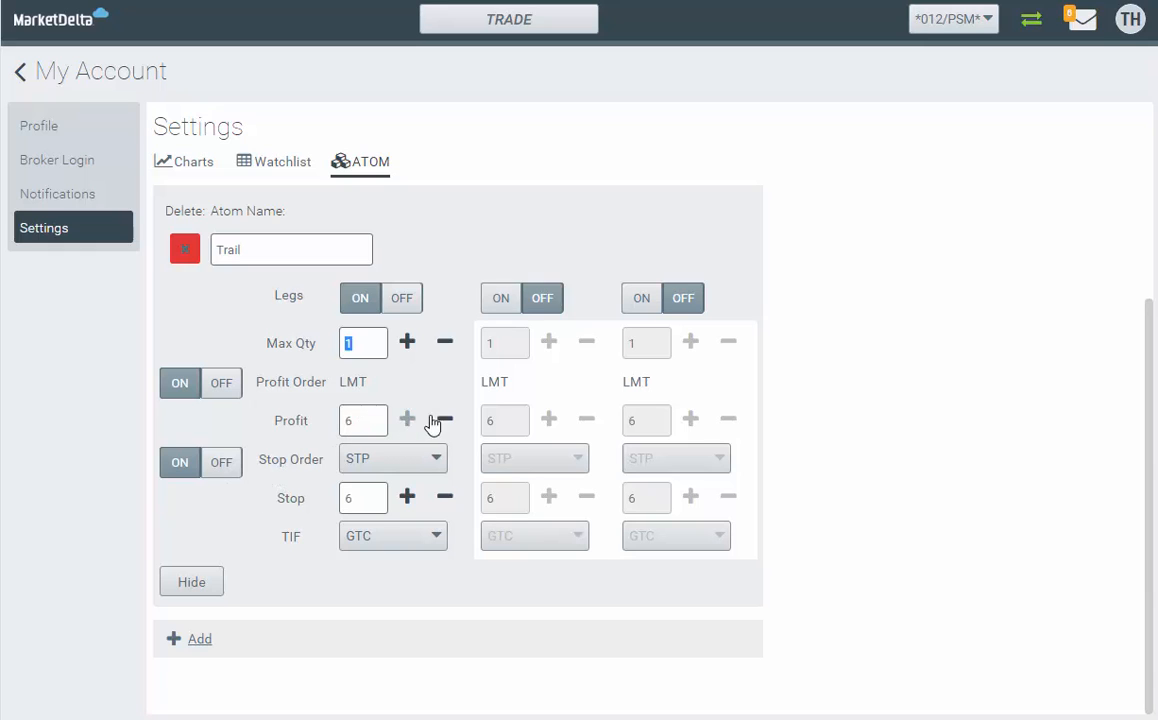
{"action": "left_click", "coordinate": [444, 420]}
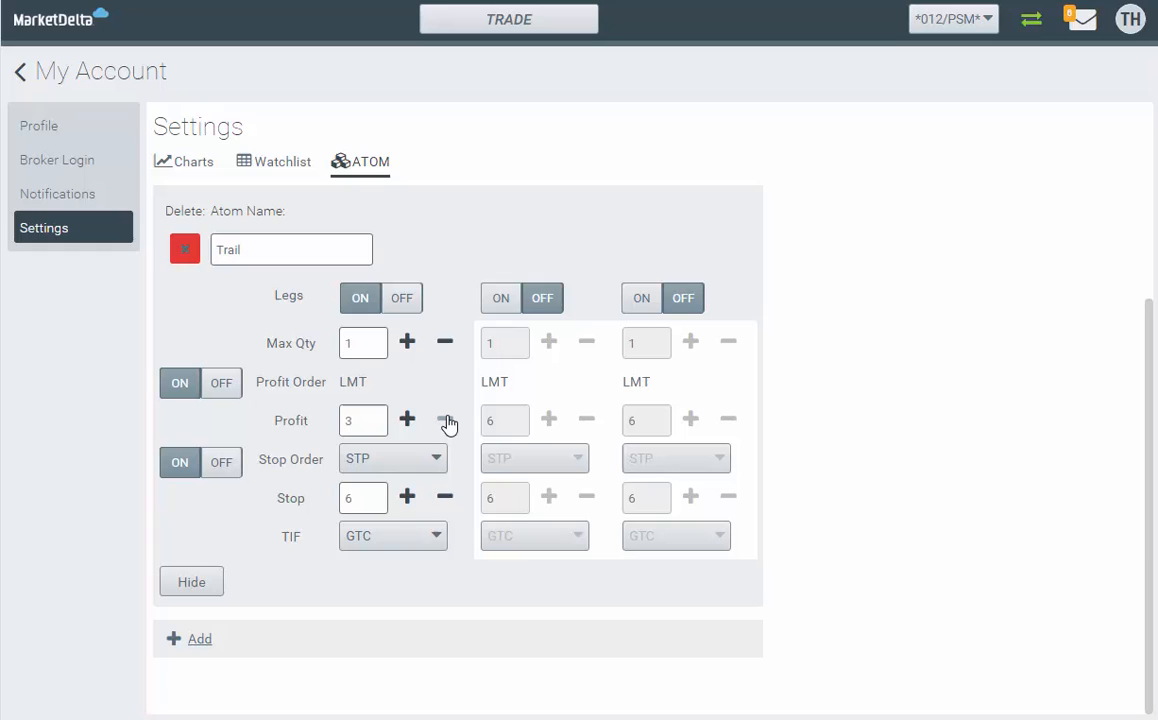
{"action": "mouse_move", "coordinate": [436, 448]}
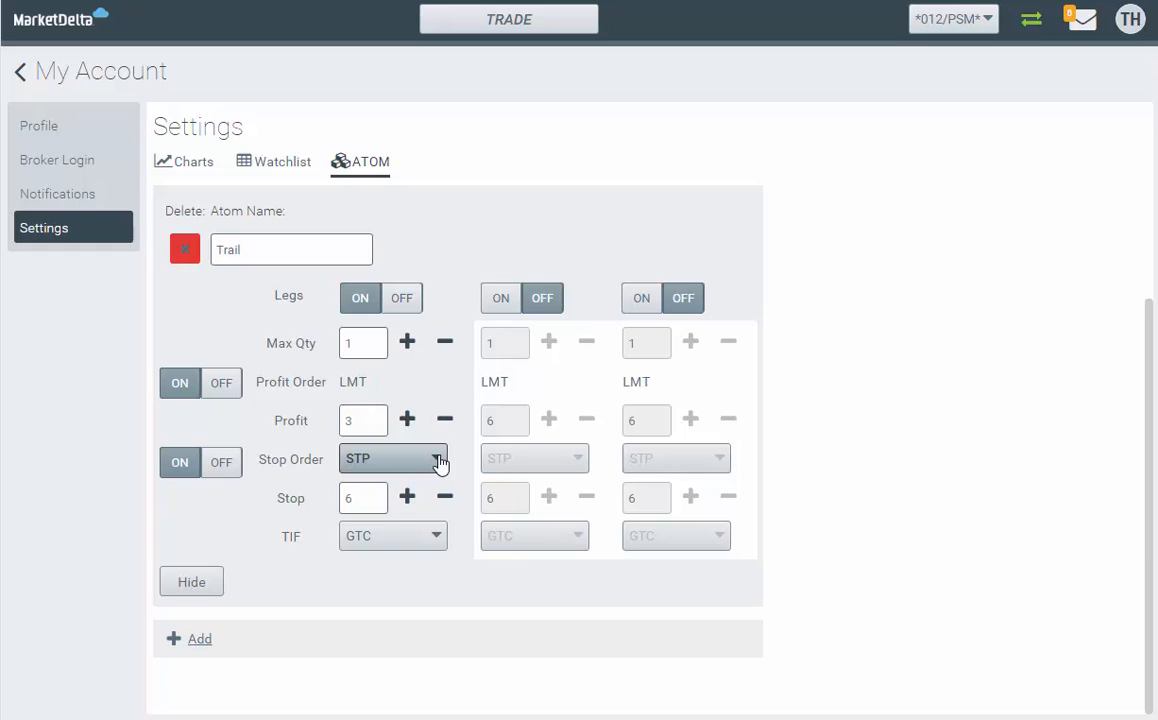
Step: Change the Trail strategy's stop order type from STP to trailing stop (TSTP)
{"action": "left_click", "coordinate": [392, 458]}
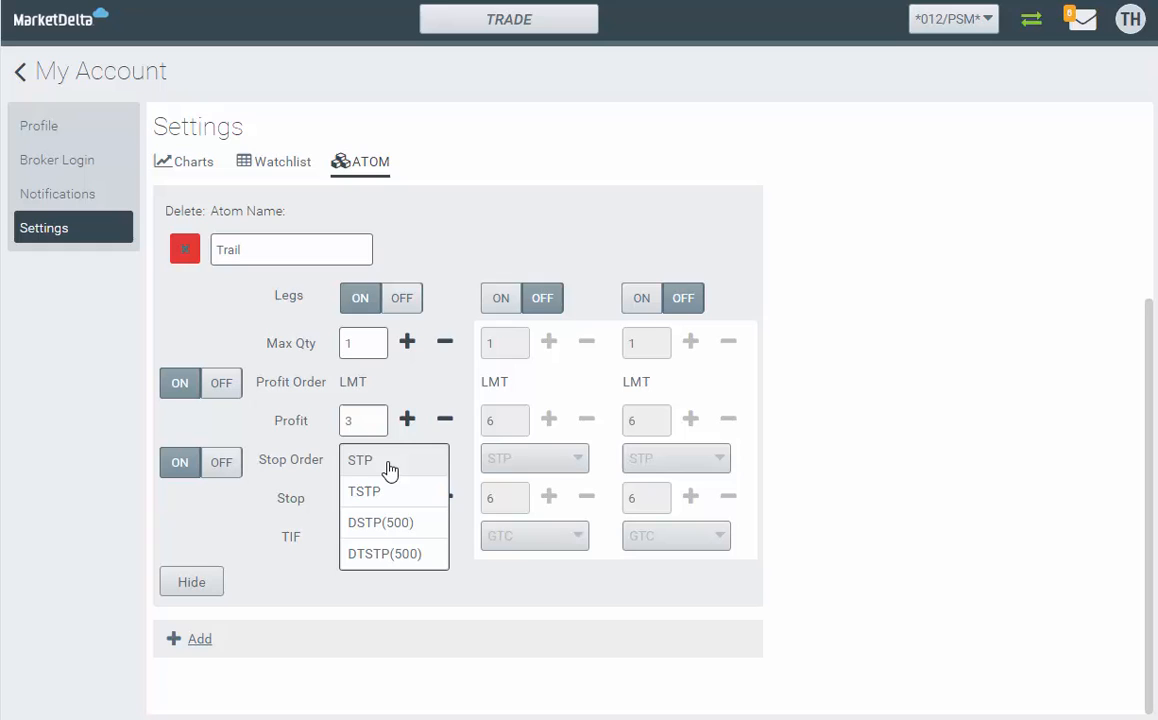
{"action": "mouse_move", "coordinate": [382, 496]}
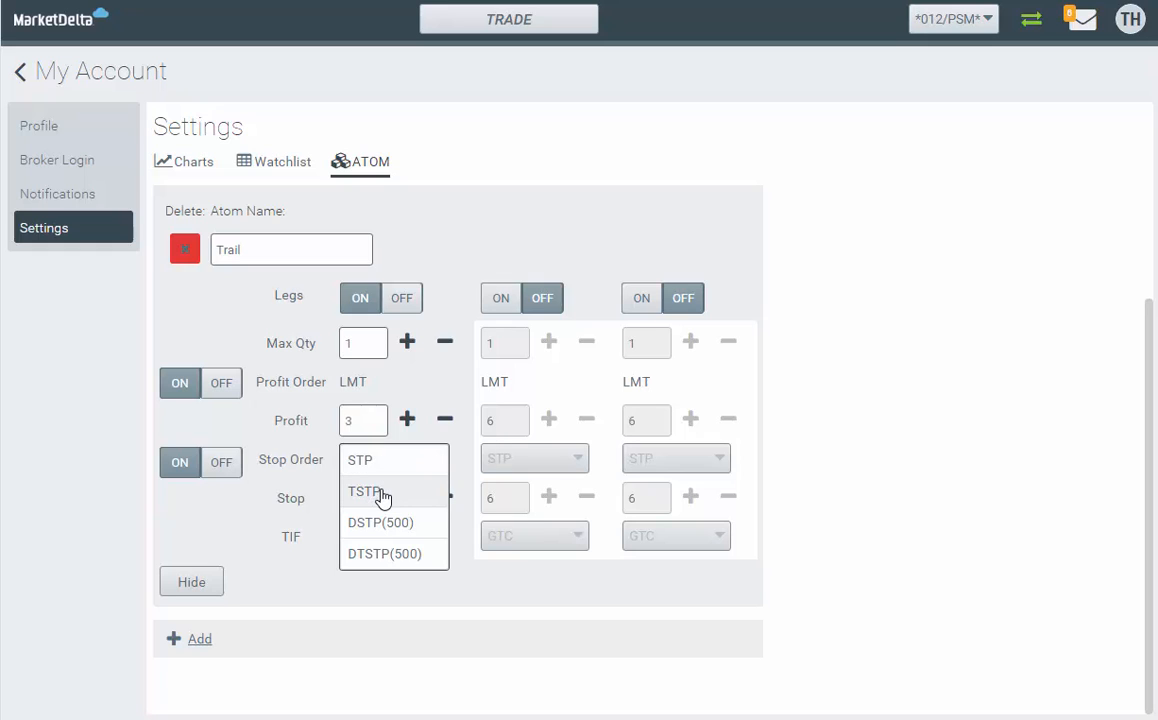
{"action": "mouse_move", "coordinate": [370, 528]}
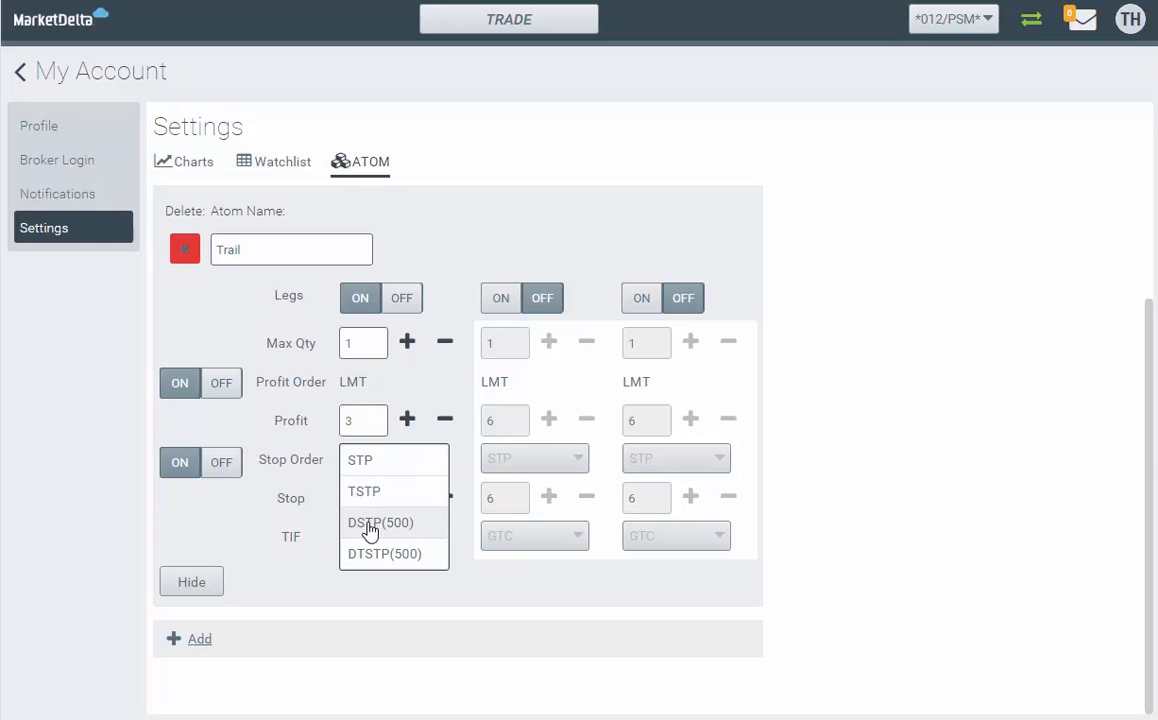
{"action": "mouse_move", "coordinate": [360, 554]}
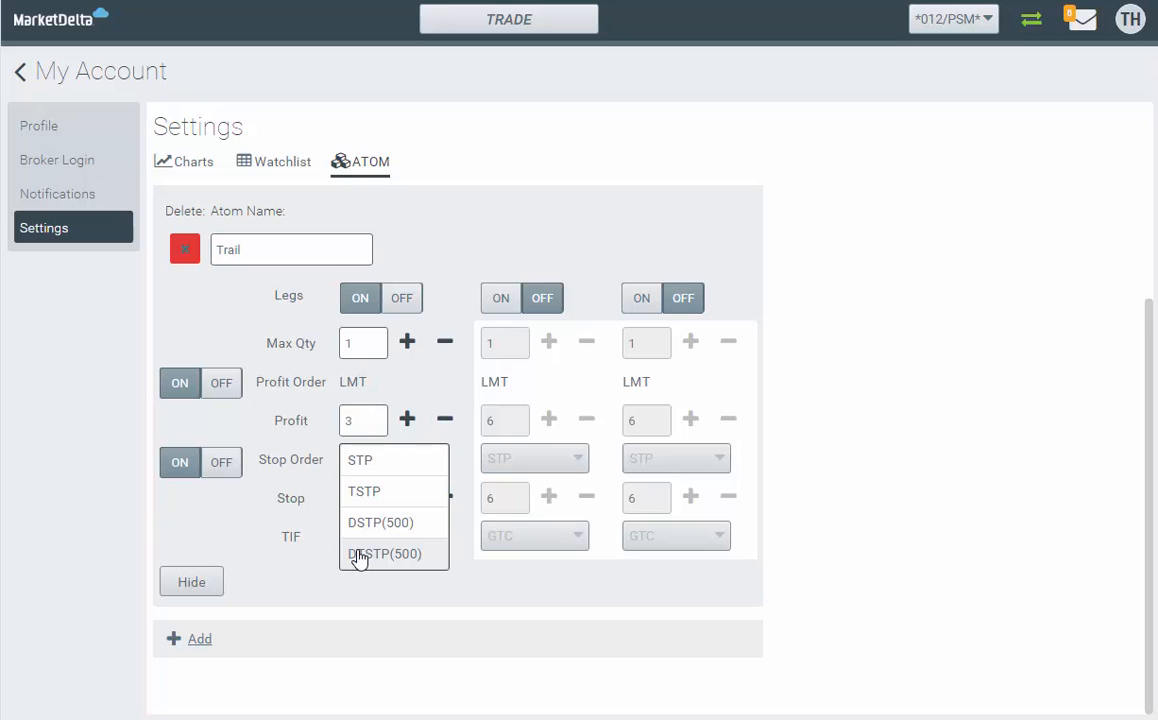
{"action": "mouse_move", "coordinate": [378, 496]}
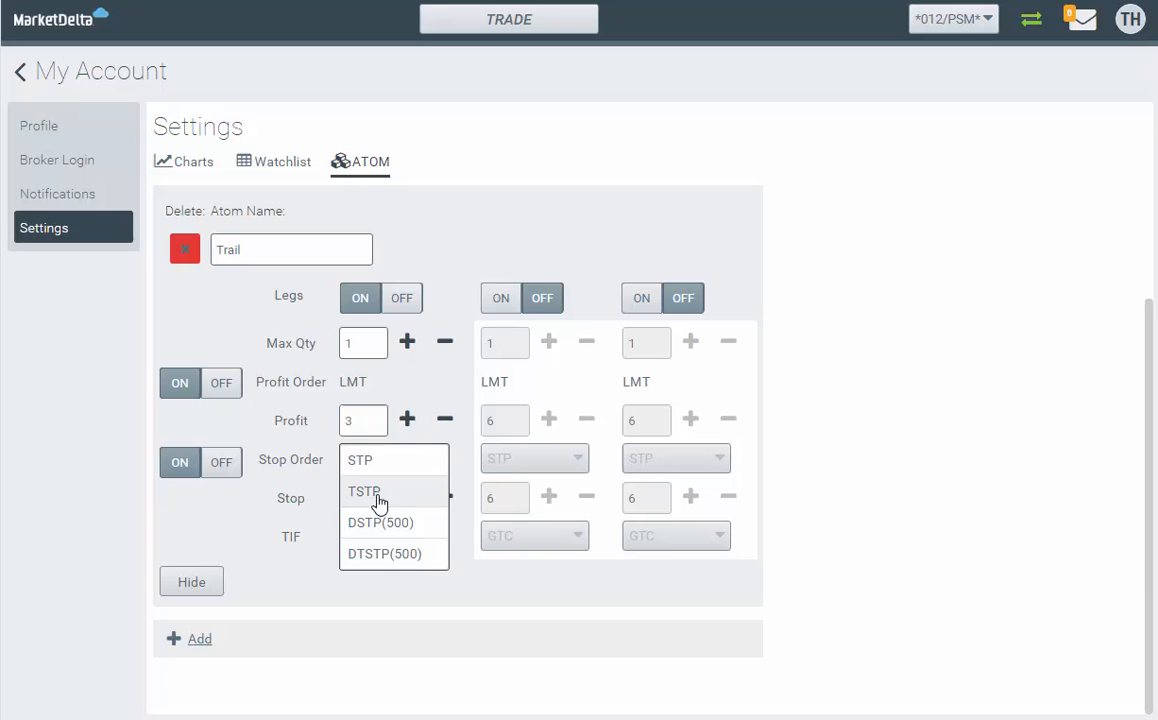
{"action": "left_click", "coordinate": [364, 492]}
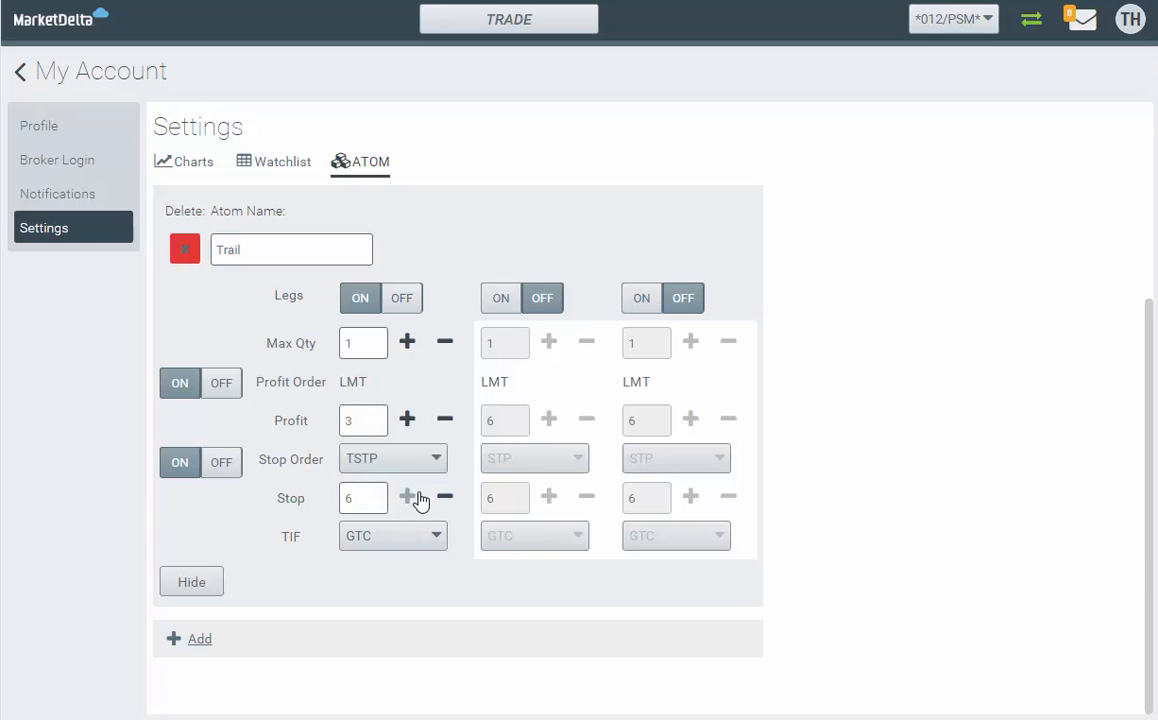
Step: Set the trailing stop to 5 ticks and hide the editor so Trail joins Scalper and Momo
{"action": "left_click", "coordinate": [444, 496]}
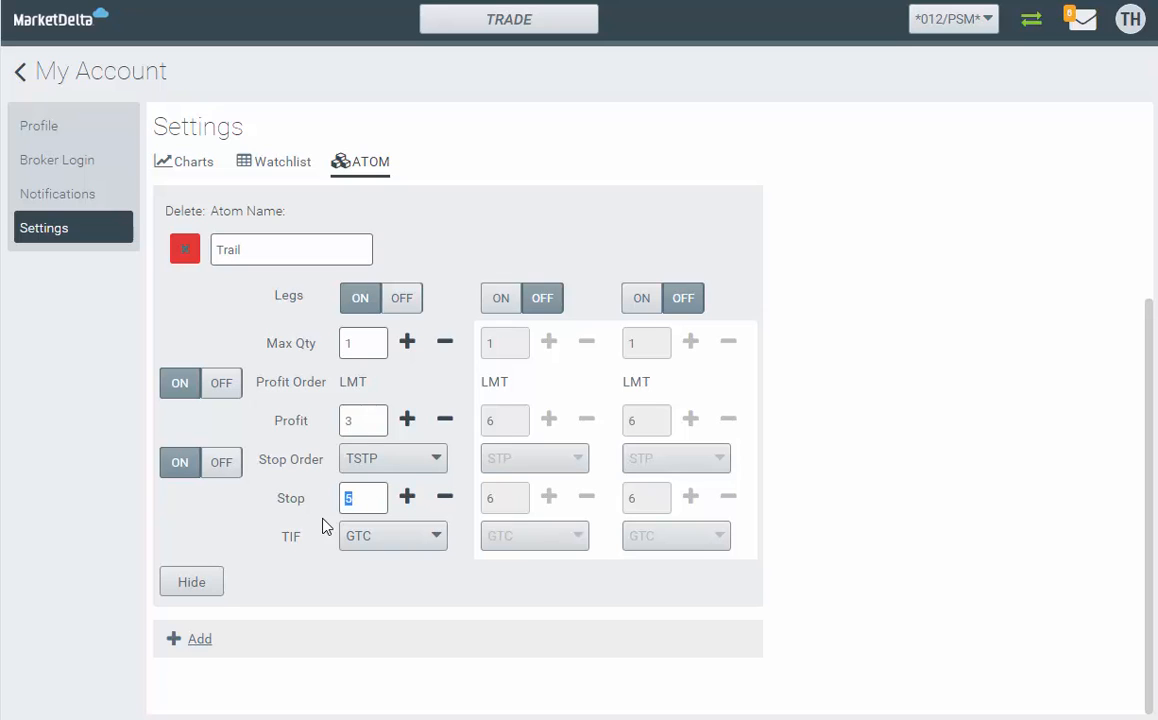
{"action": "mouse_move", "coordinate": [338, 520]}
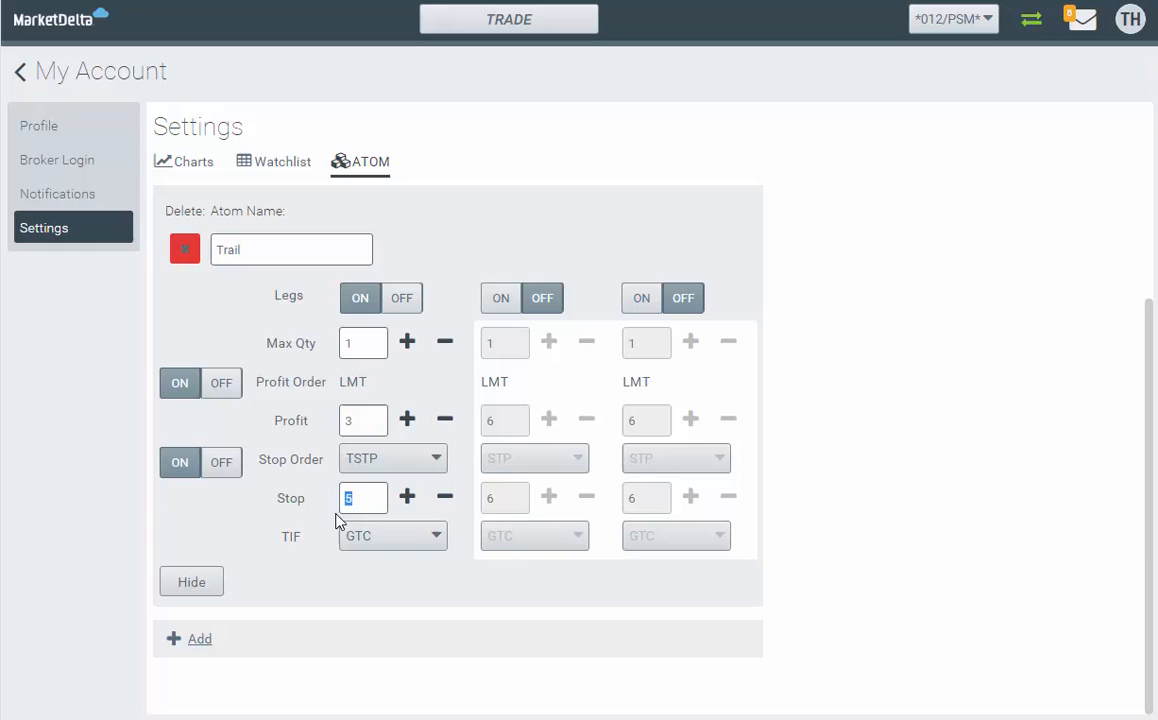
{"action": "mouse_move", "coordinate": [292, 580]}
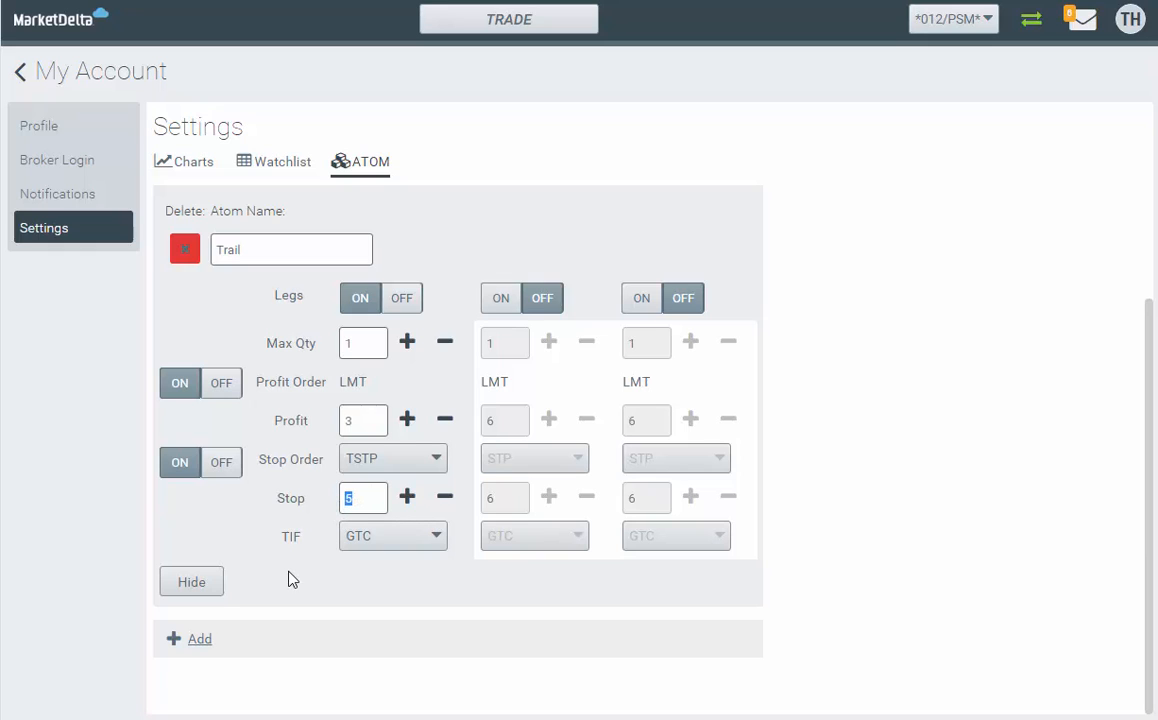
{"action": "mouse_move", "coordinate": [296, 576]}
{"action": "type", "text": "5"}
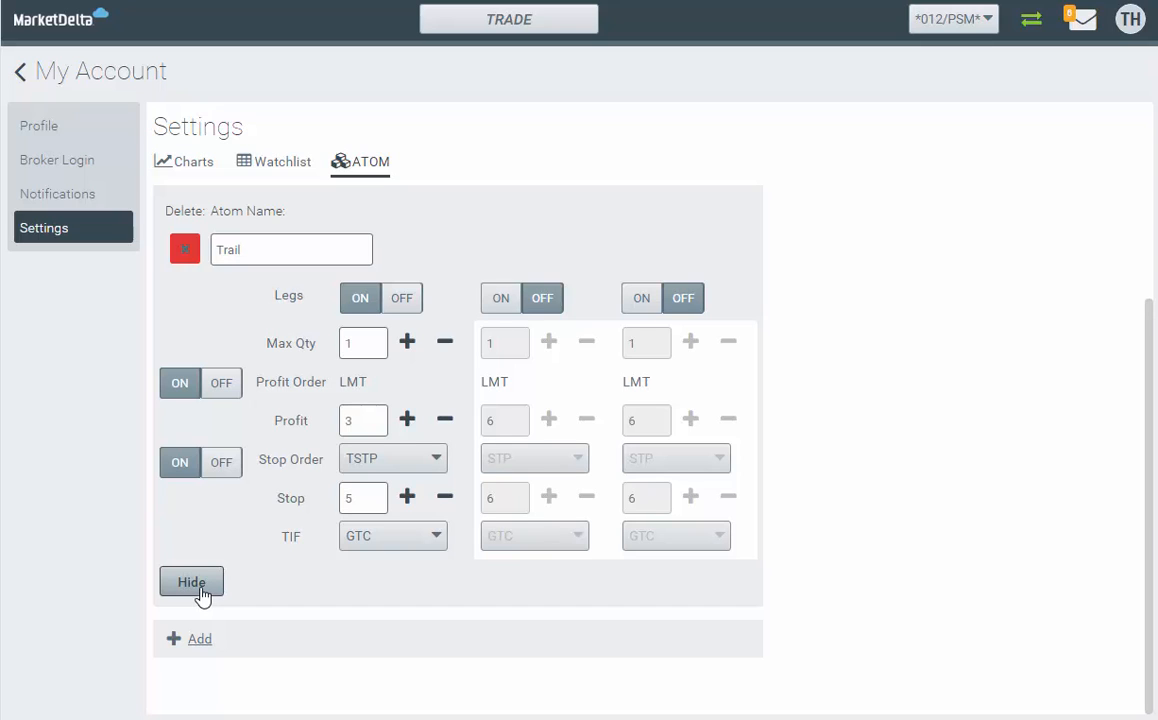
{"action": "left_click", "coordinate": [192, 582]}
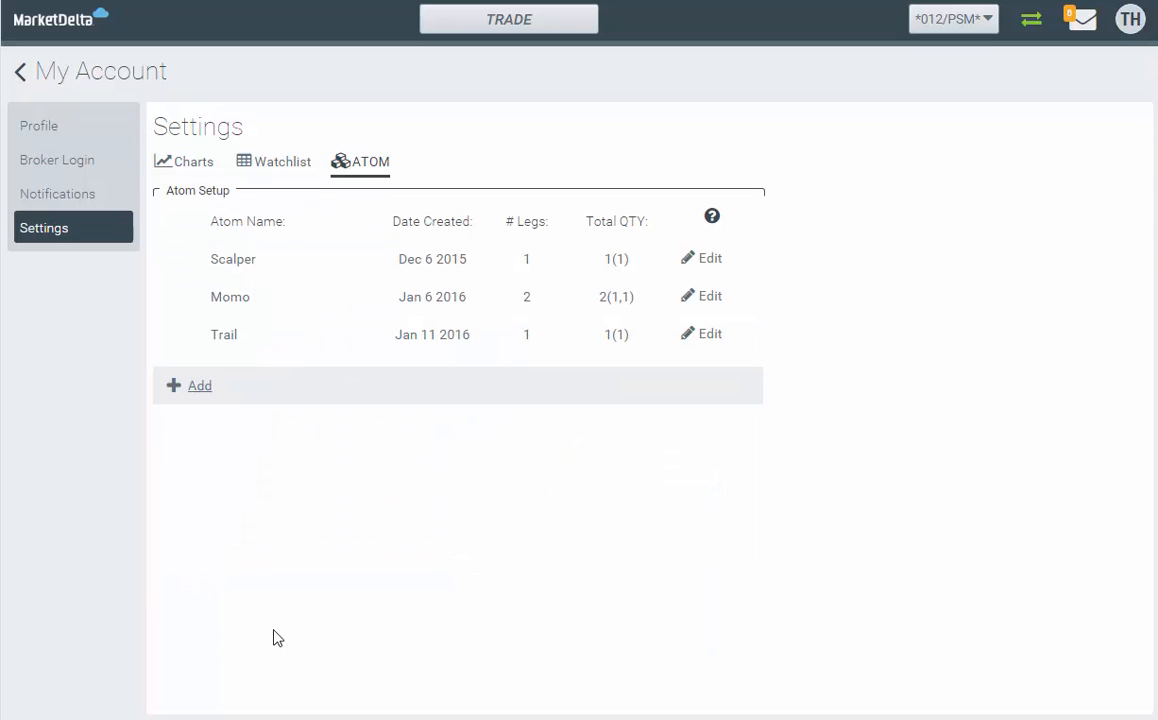
{"action": "mouse_move", "coordinate": [92, 290]}
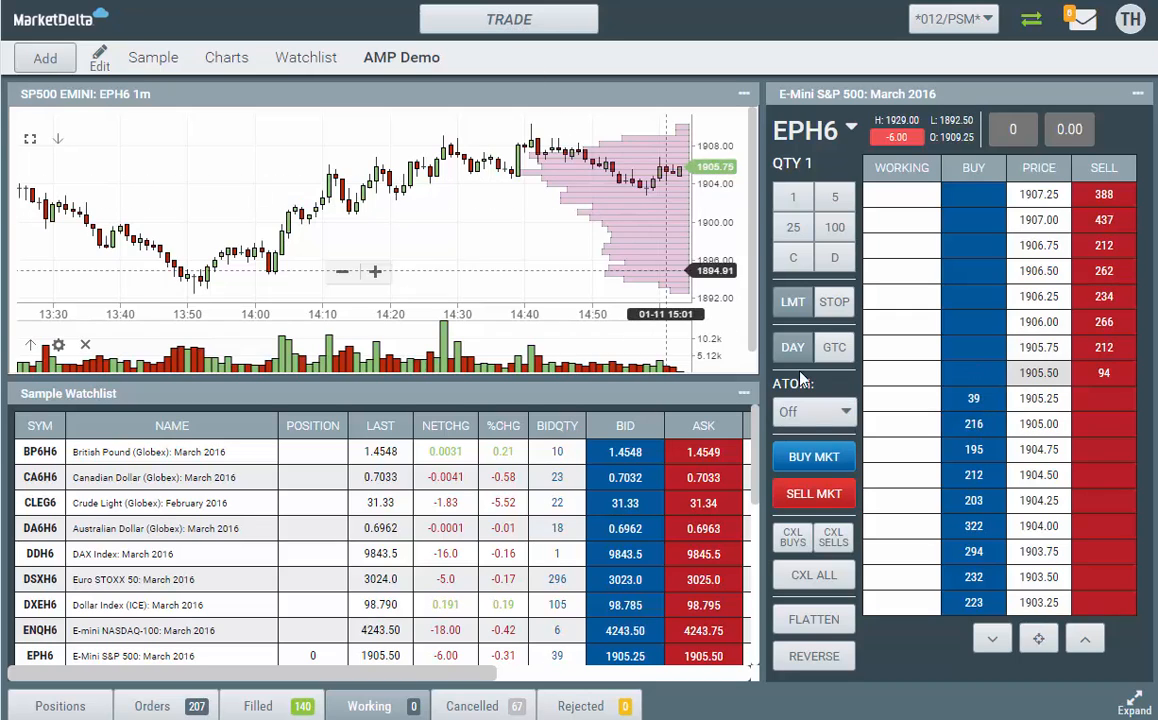
Step: Choose Trail as the ATOM strategy on the E-Mini S&P DOM ticket
{"action": "left_click", "coordinate": [814, 412]}
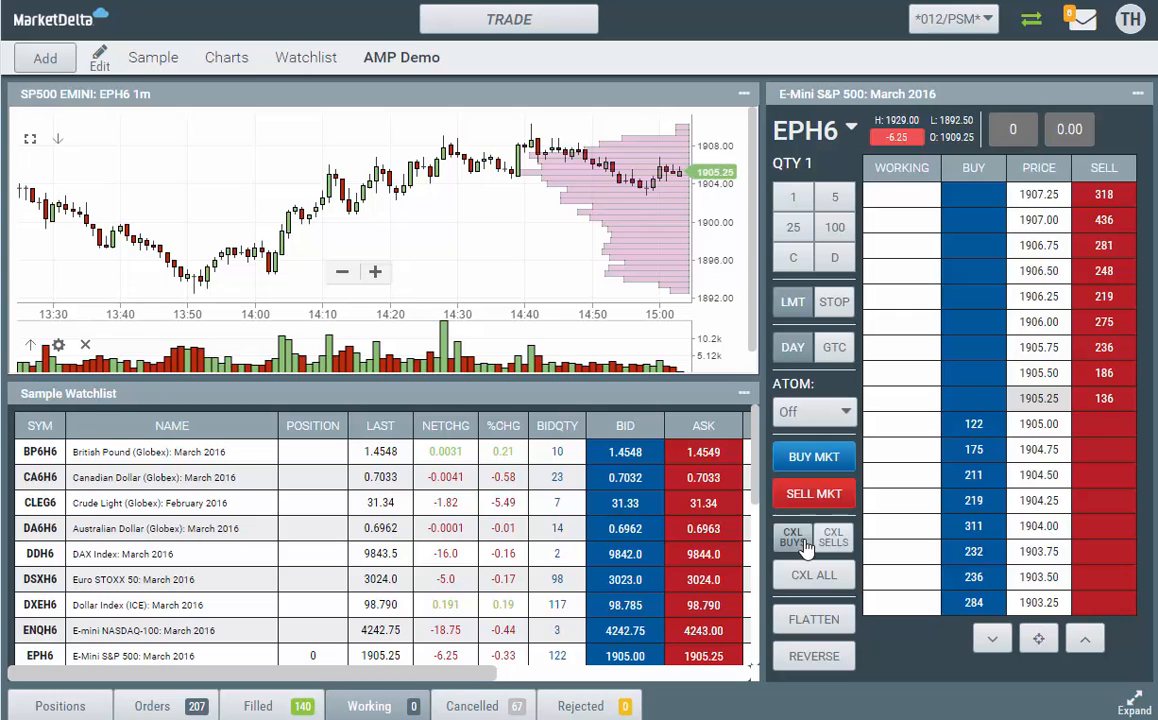
{"action": "left_click", "coordinate": [814, 412]}
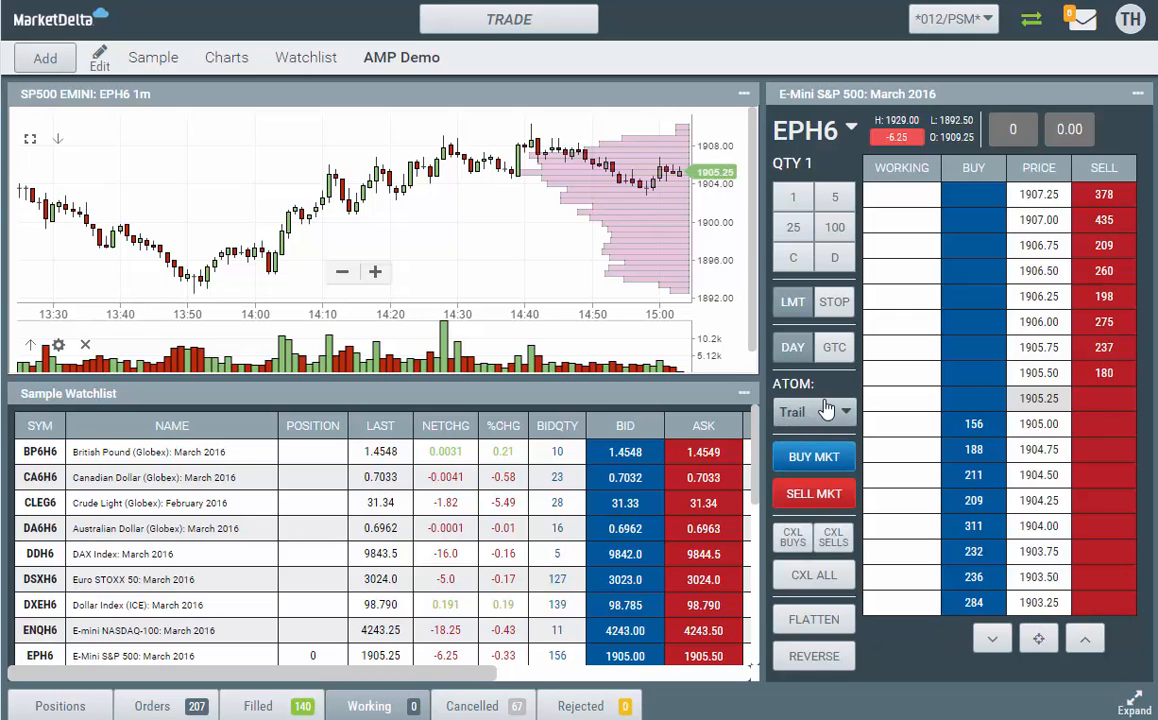